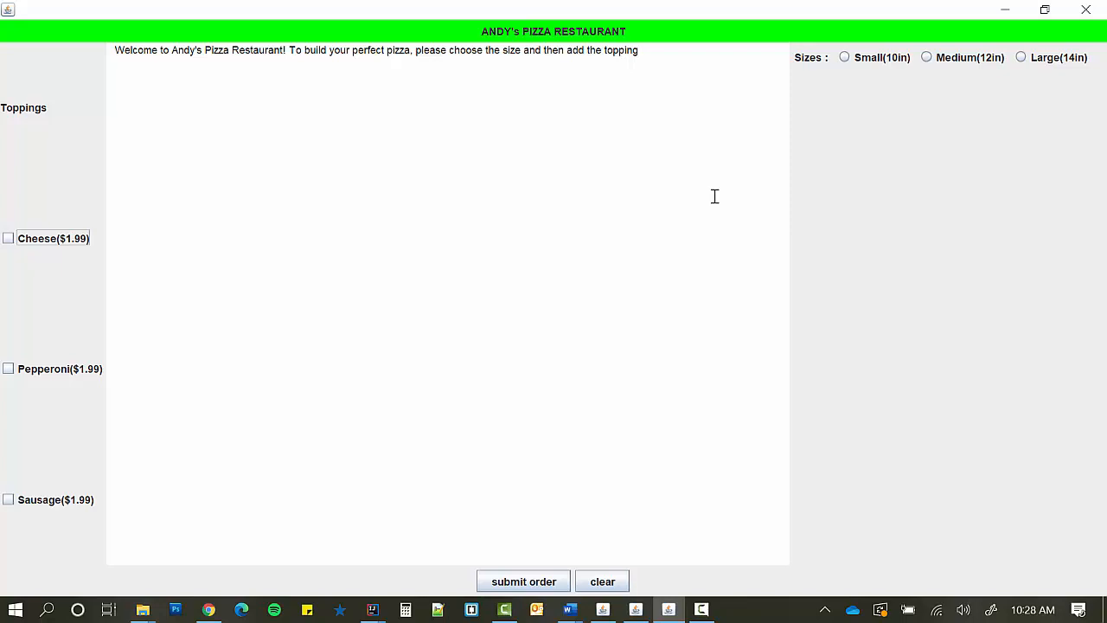
mouse_move(452, 260)
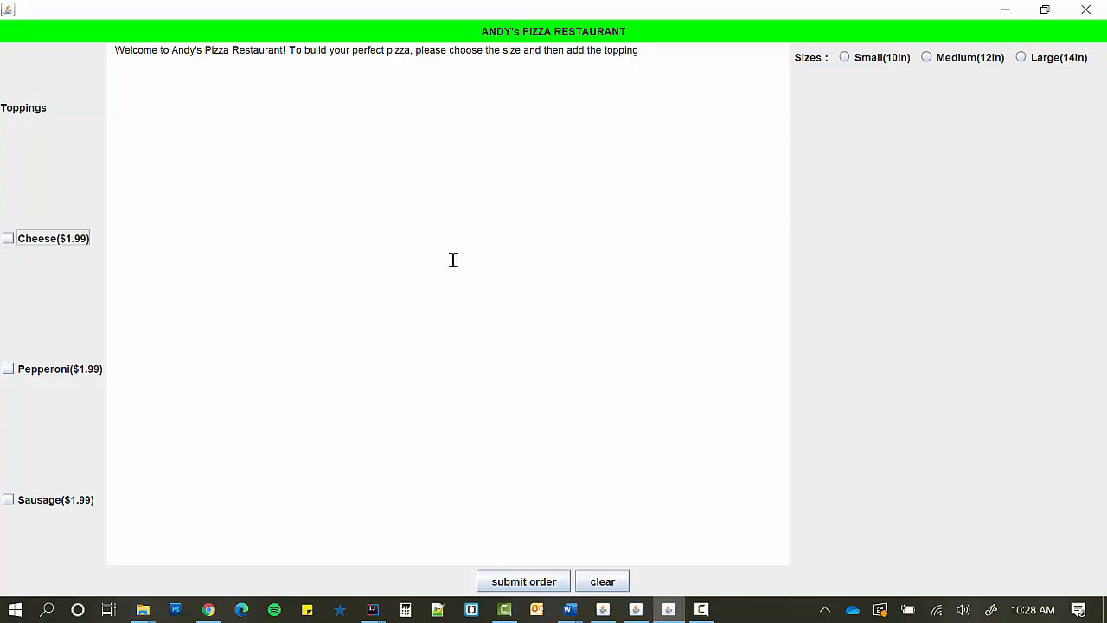
Leave Pepperoni as the only topping and pick the Medium (12in) size
left_click(7, 237)
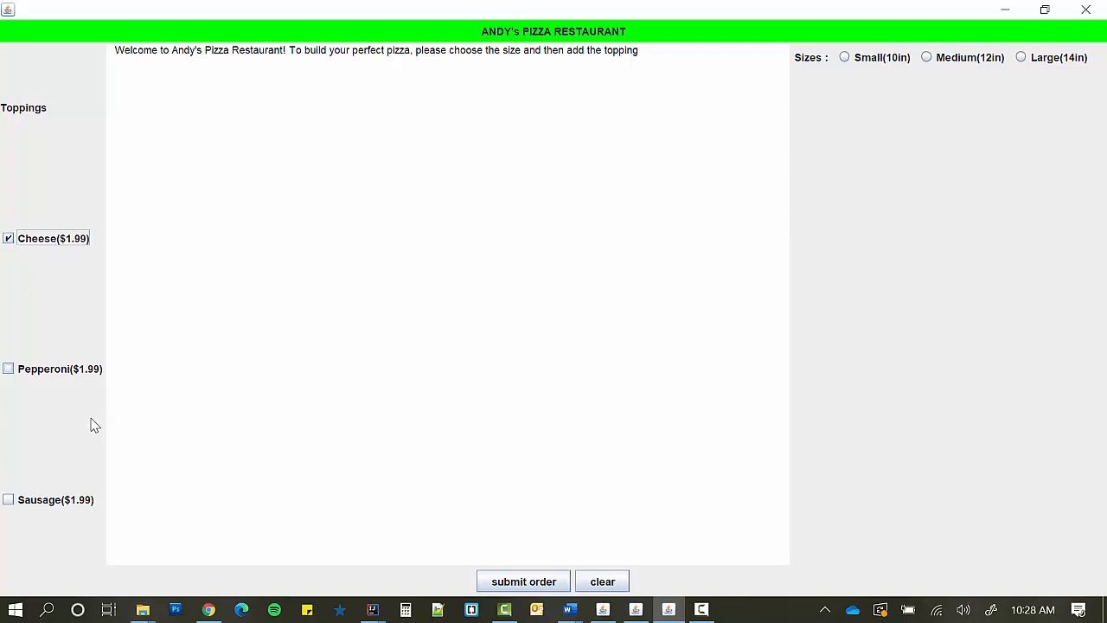
left_click(8, 368)
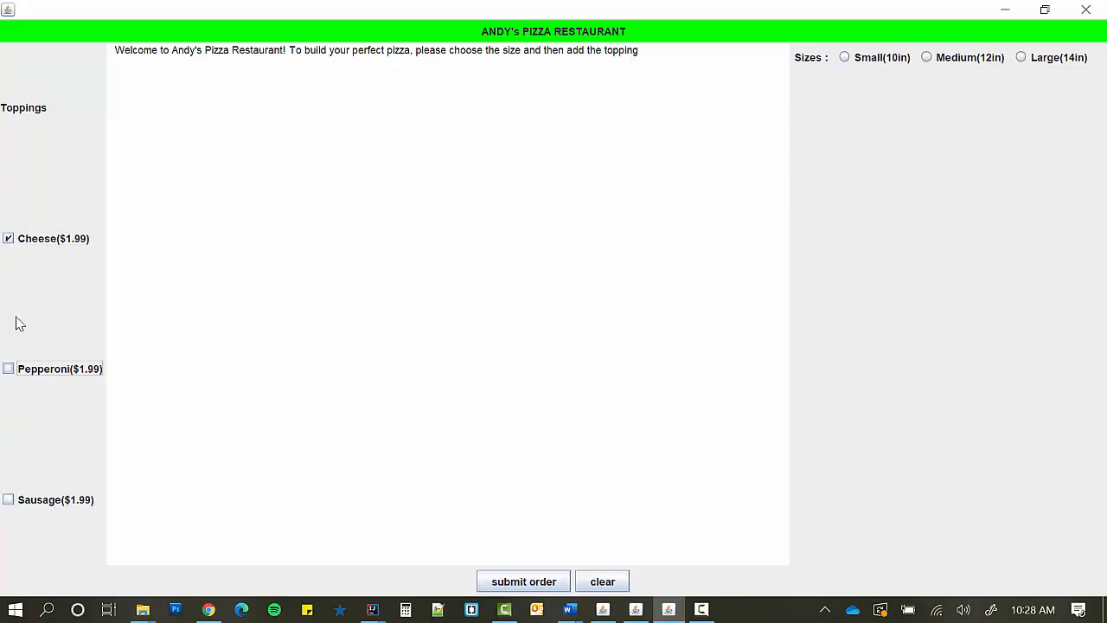
left_click(8, 368)
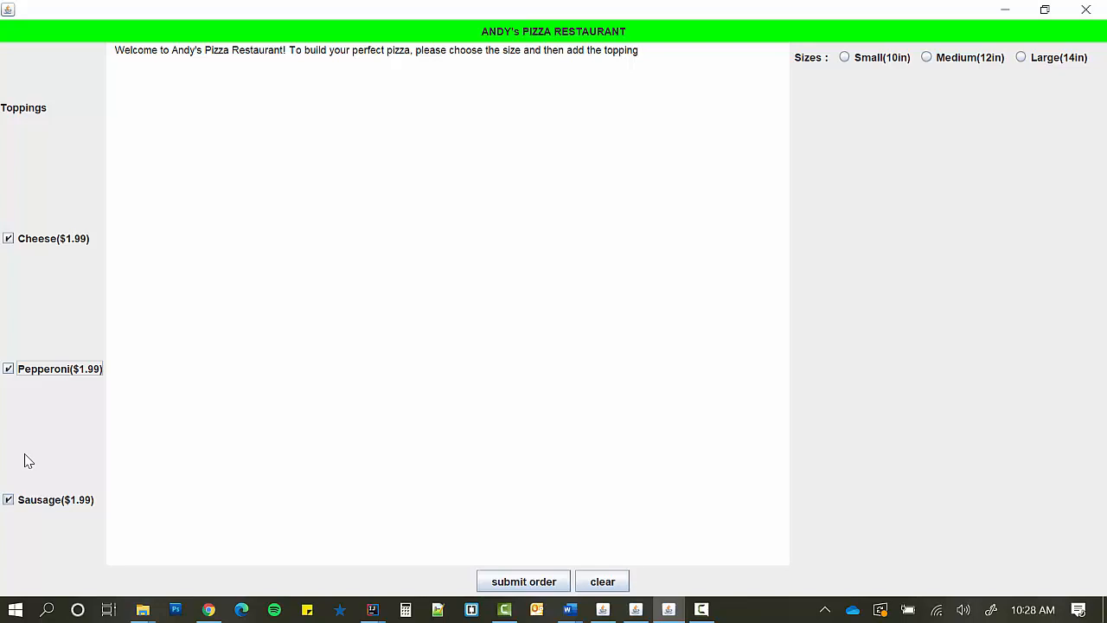
left_click(8, 499)
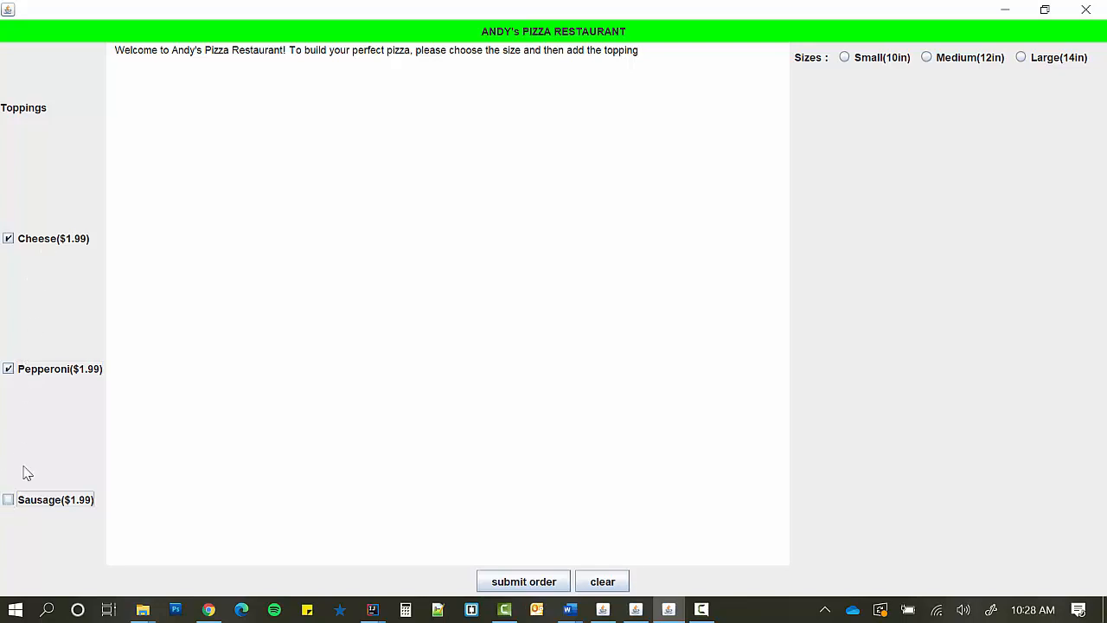
left_click(602, 580)
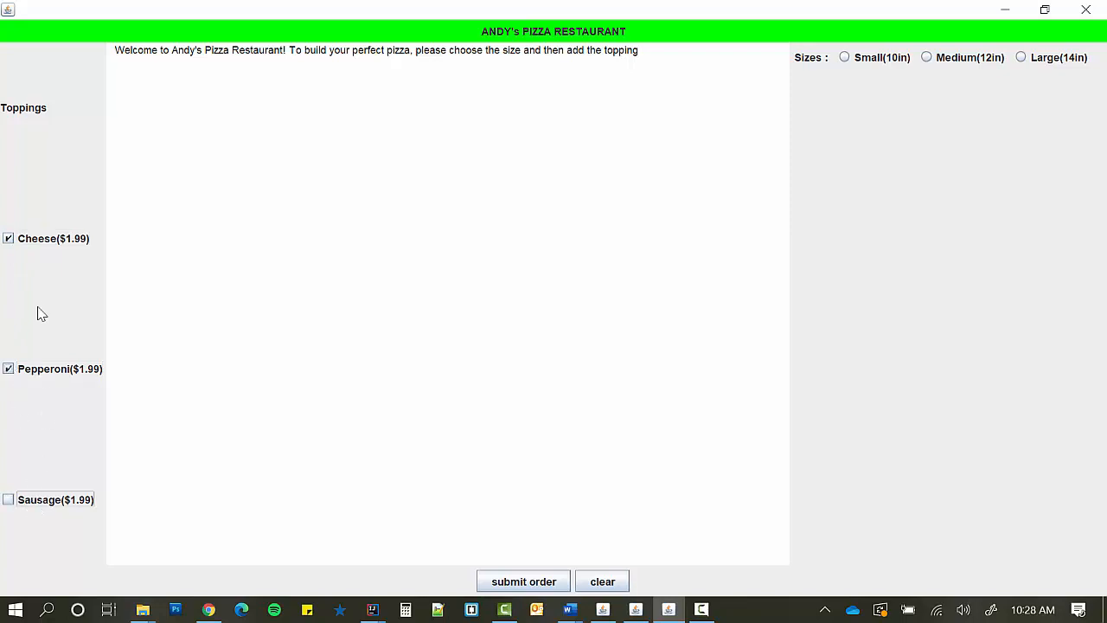
left_click(8, 238)
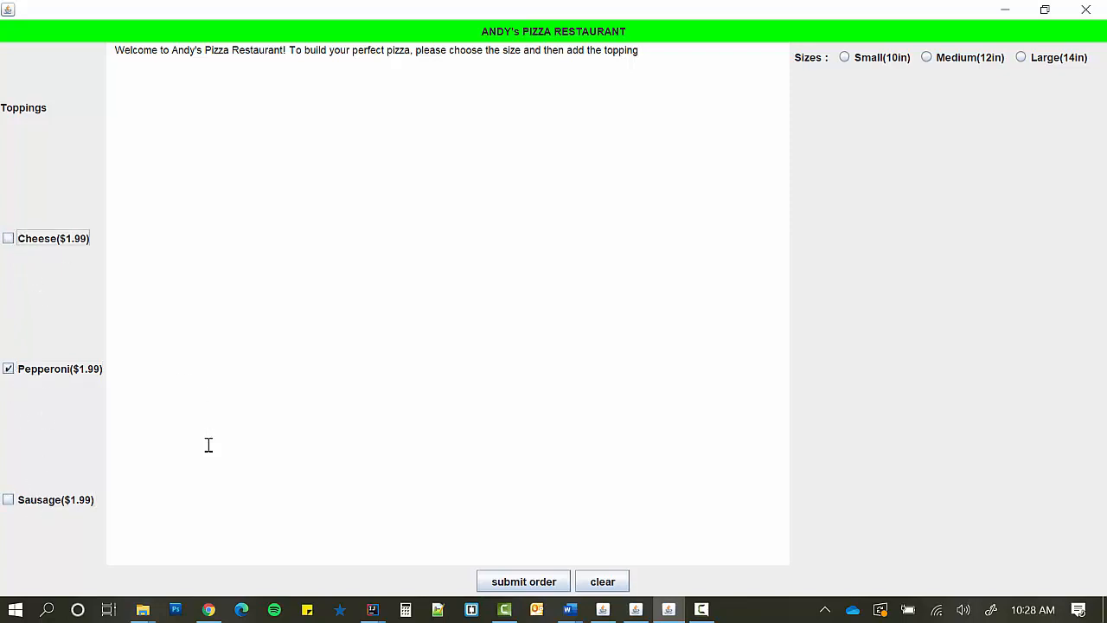
mouse_move(890, 70)
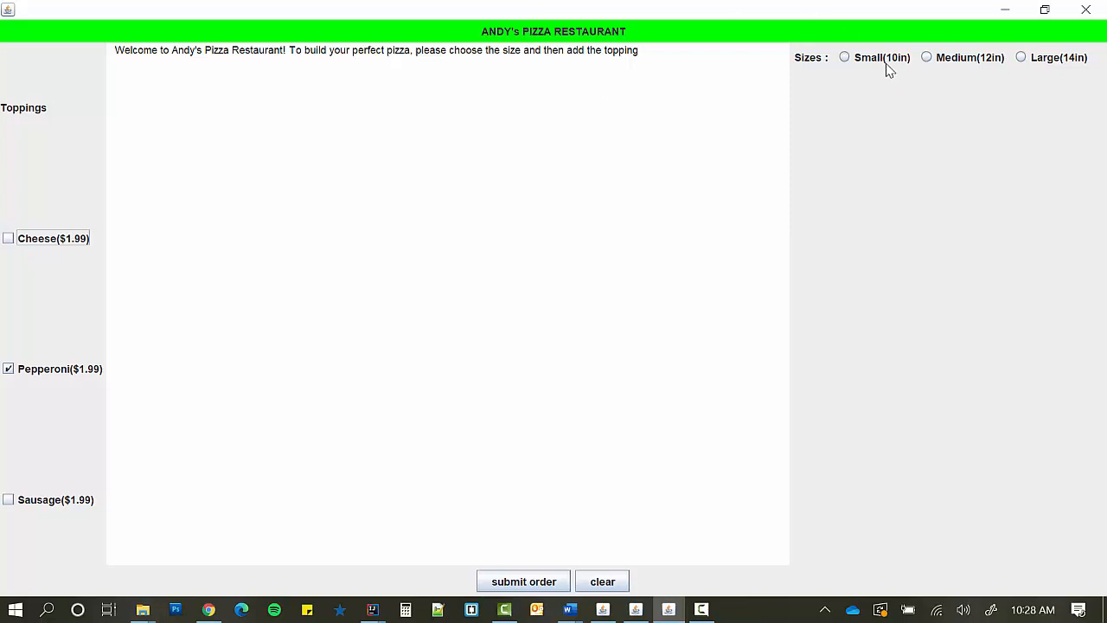
left_click(926, 57)
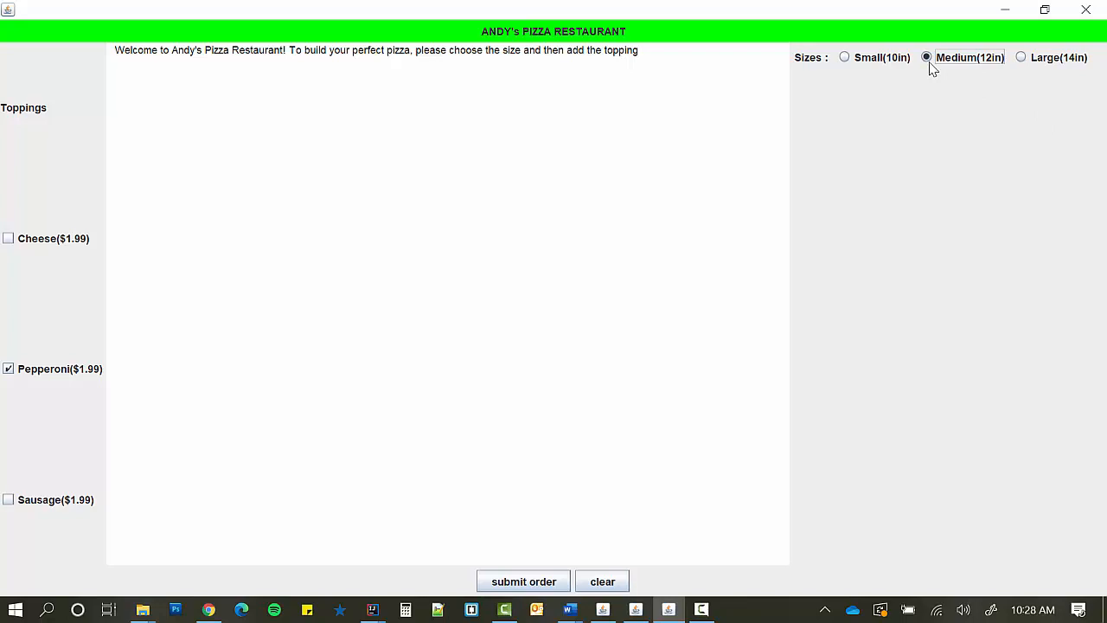
mouse_move(736, 105)
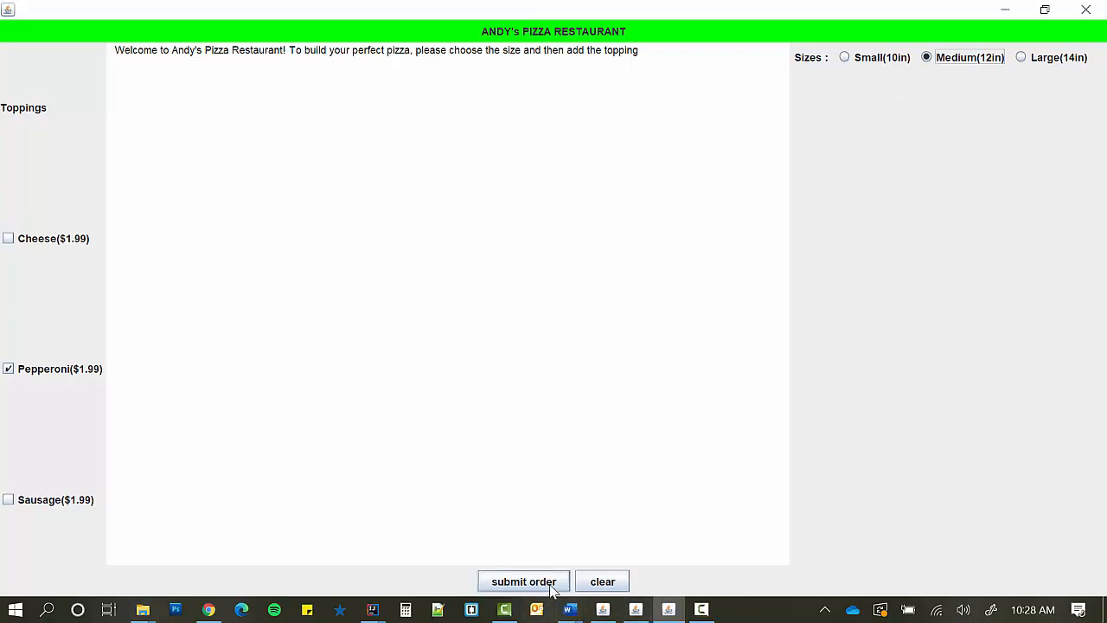
Submit the $11.99 medium pepperoni order, then submit a large Cheese-Pepperoni-Sausage pizza
left_click(523, 580)
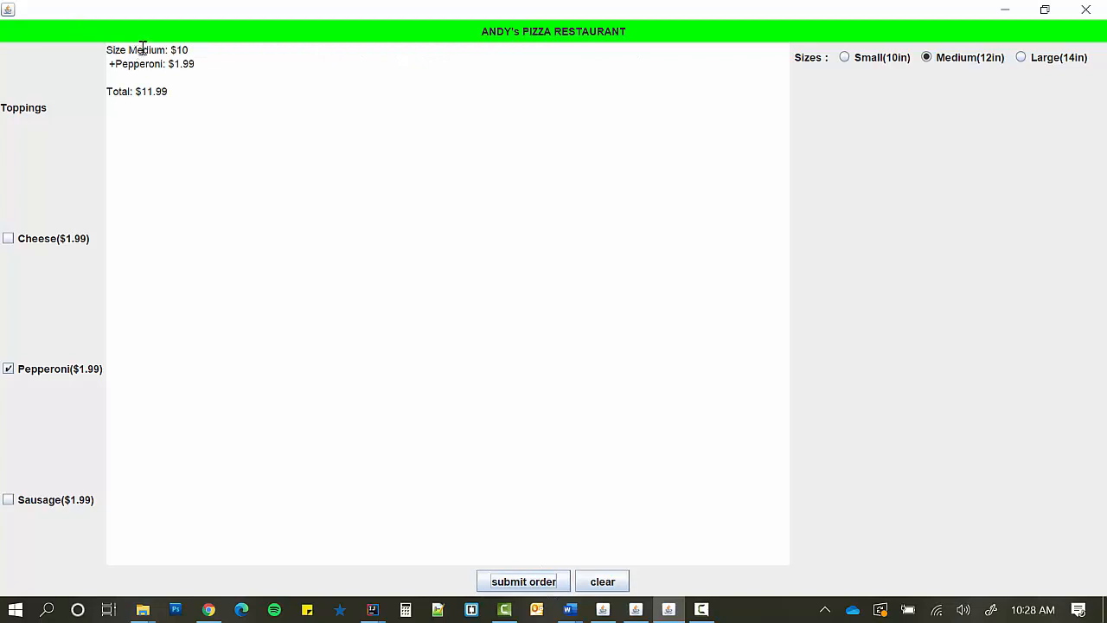
mouse_move(180, 68)
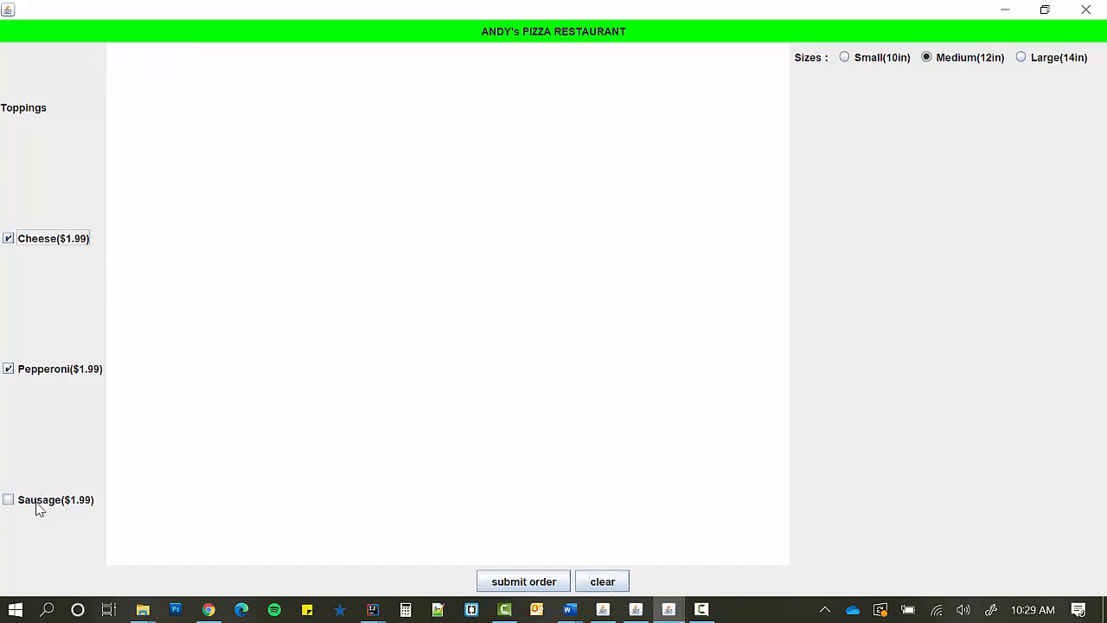
left_click(8, 499)
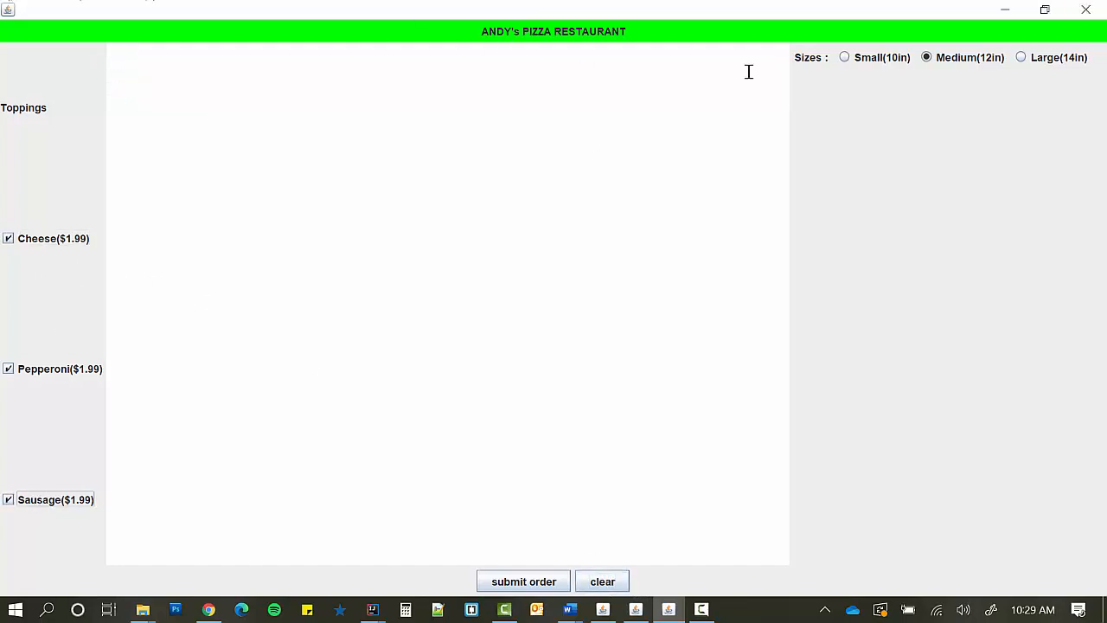
left_click(1021, 57)
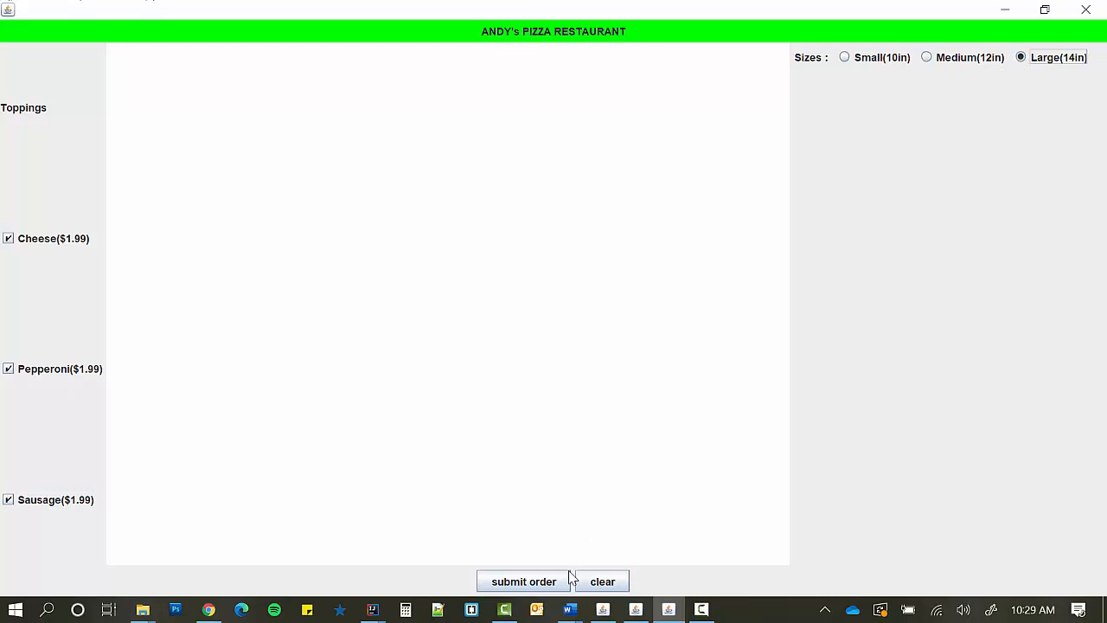
left_click(523, 580)
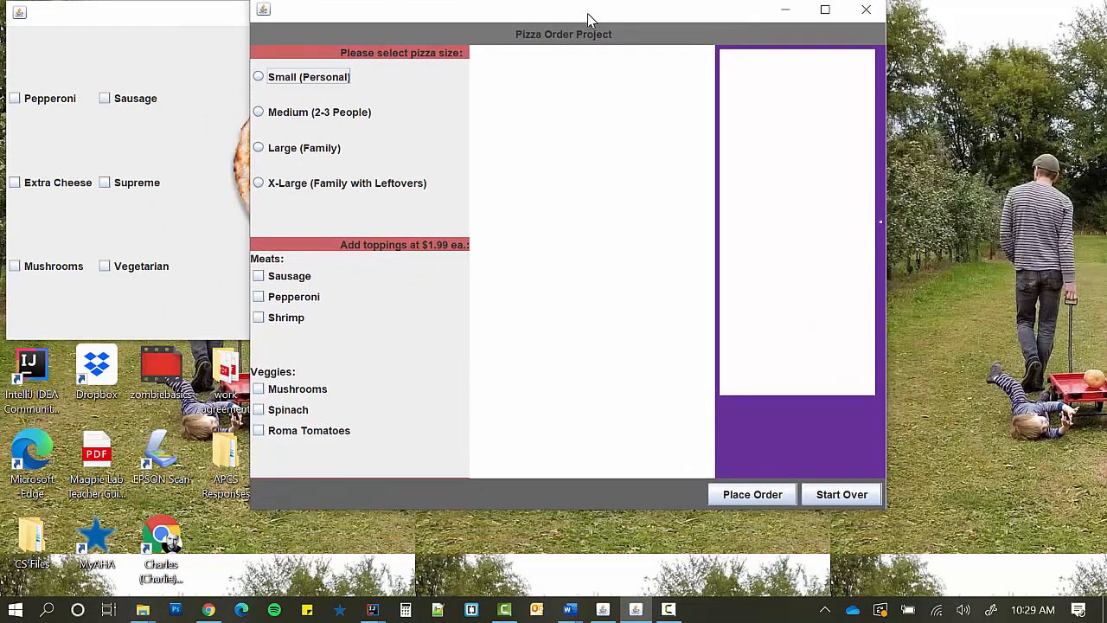
Cycle through the pizza size options and settle on X-Large
left_click_drag(588, 19, 555, 20)
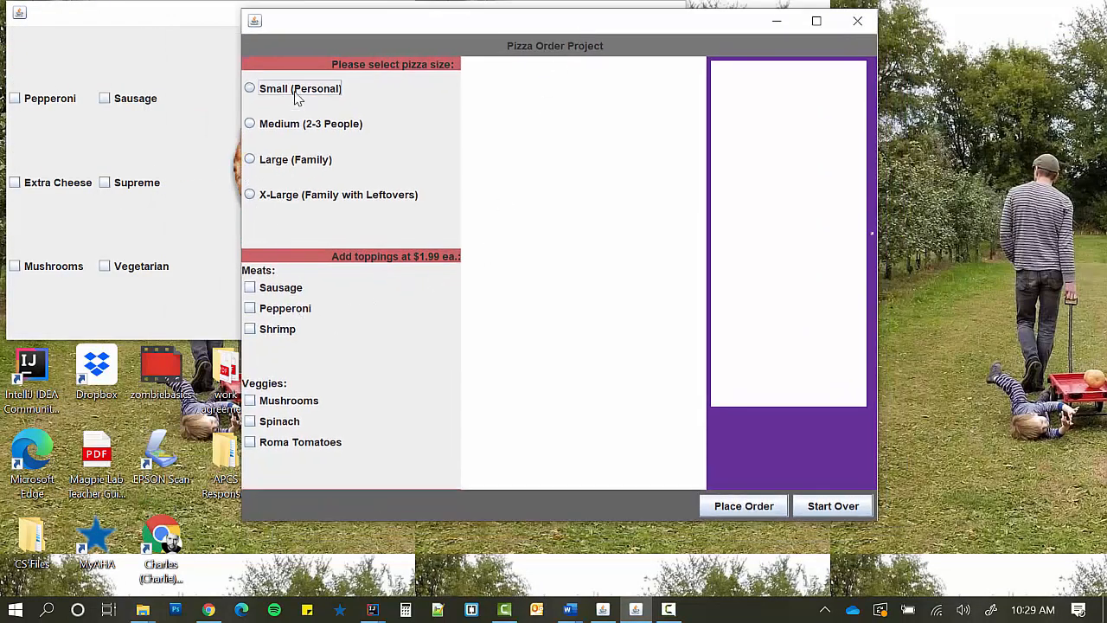
left_click(250, 123)
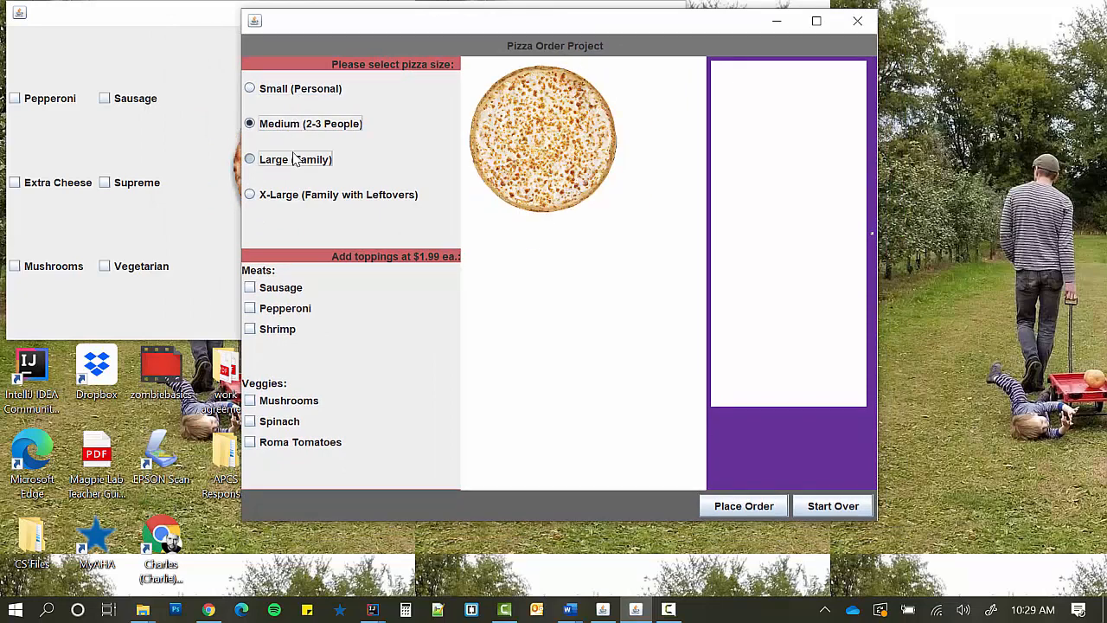
left_click(250, 194)
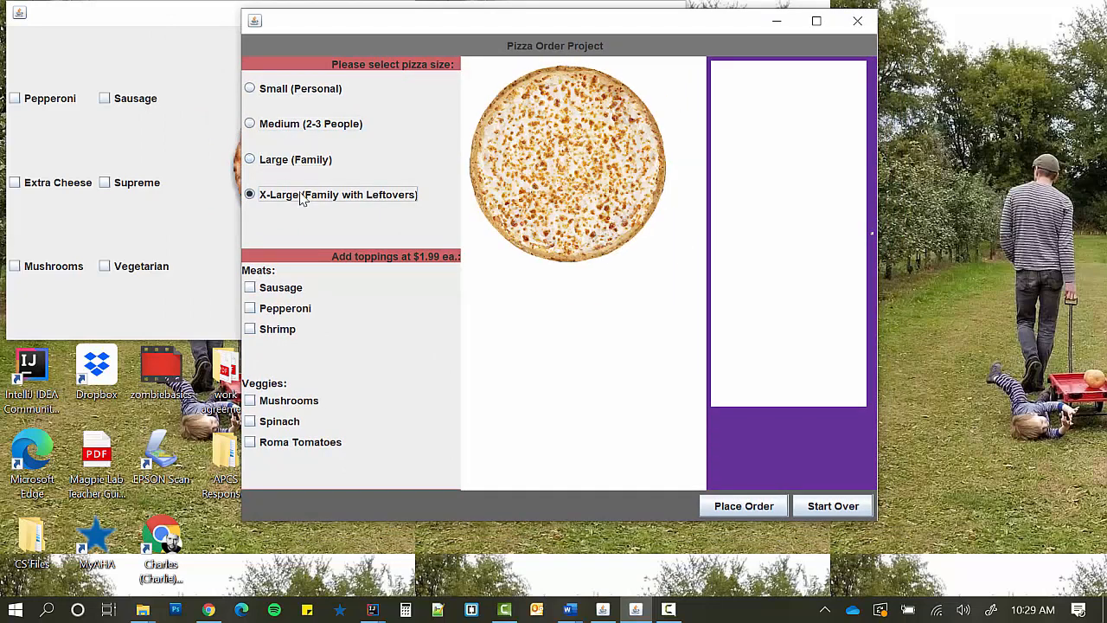
left_click(250, 123)
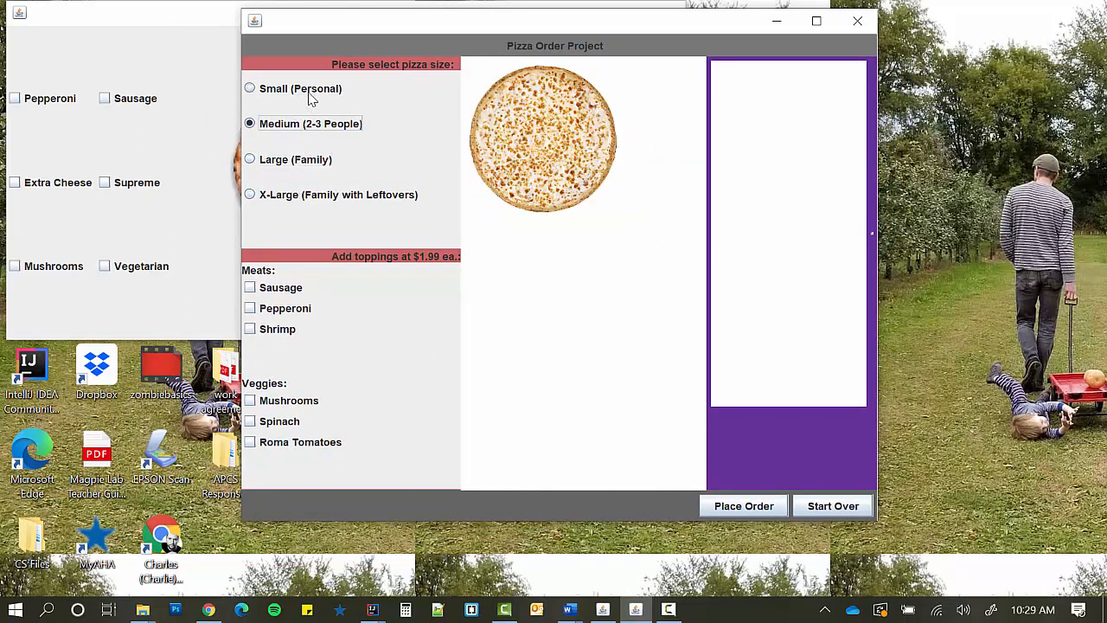
left_click(250, 159)
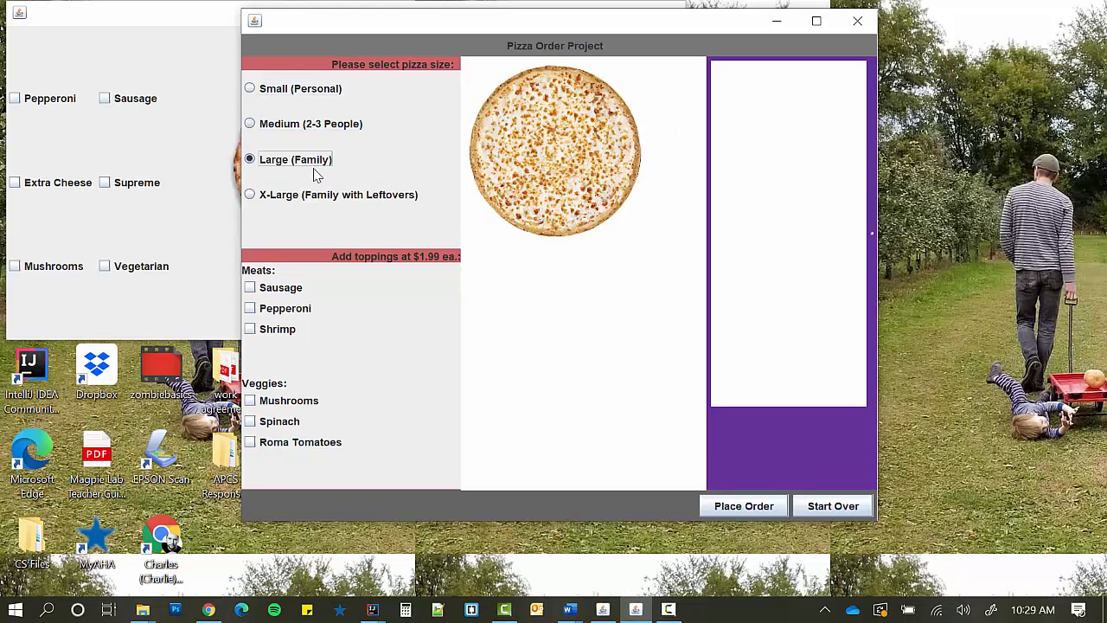
left_click(250, 194)
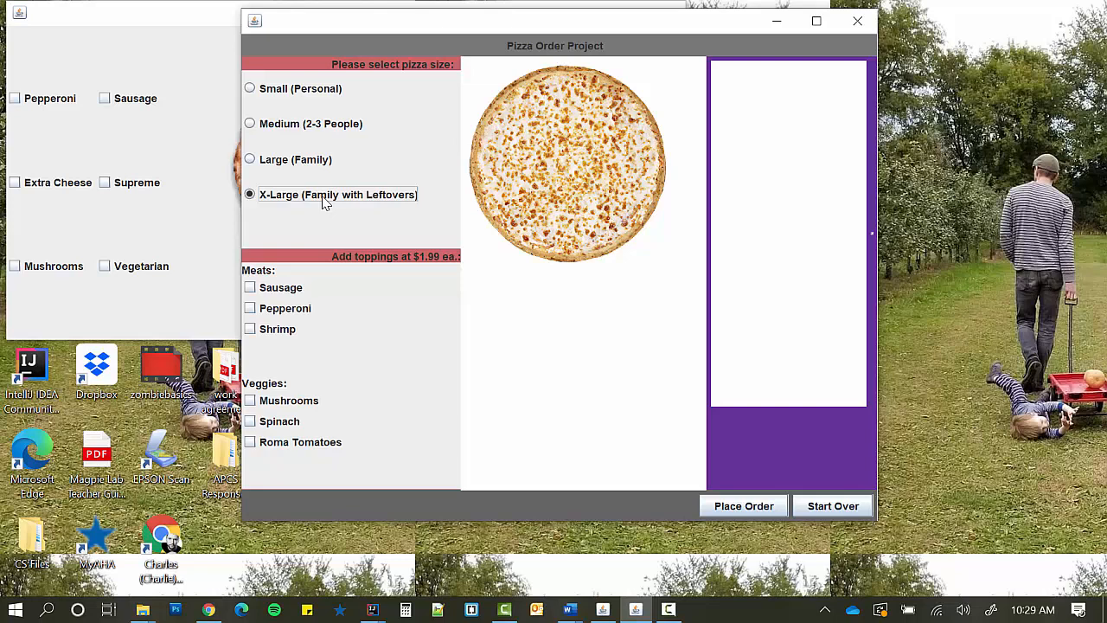
mouse_move(339, 232)
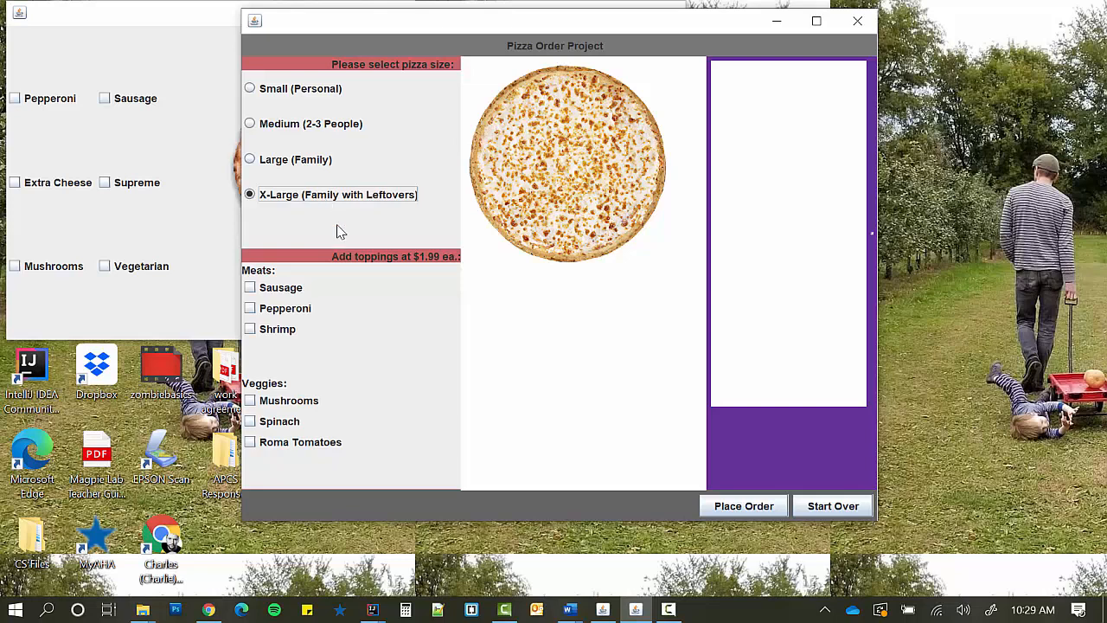
Set the toppings, ending with Pepperoni and Roma Tomatoes selected
left_click(250, 287)
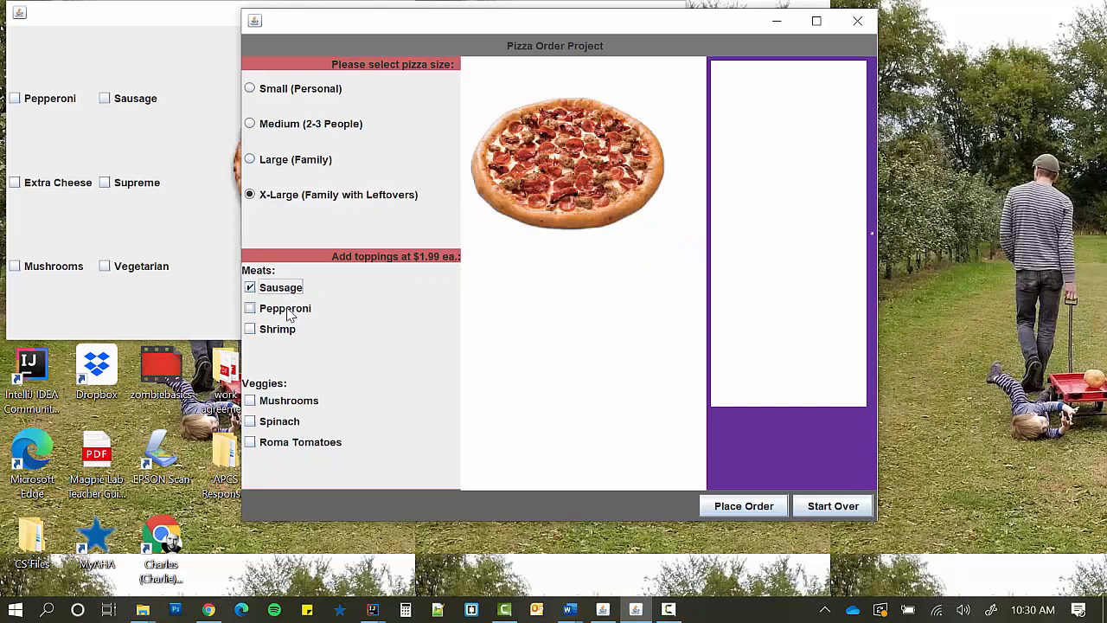
left_click(249, 328)
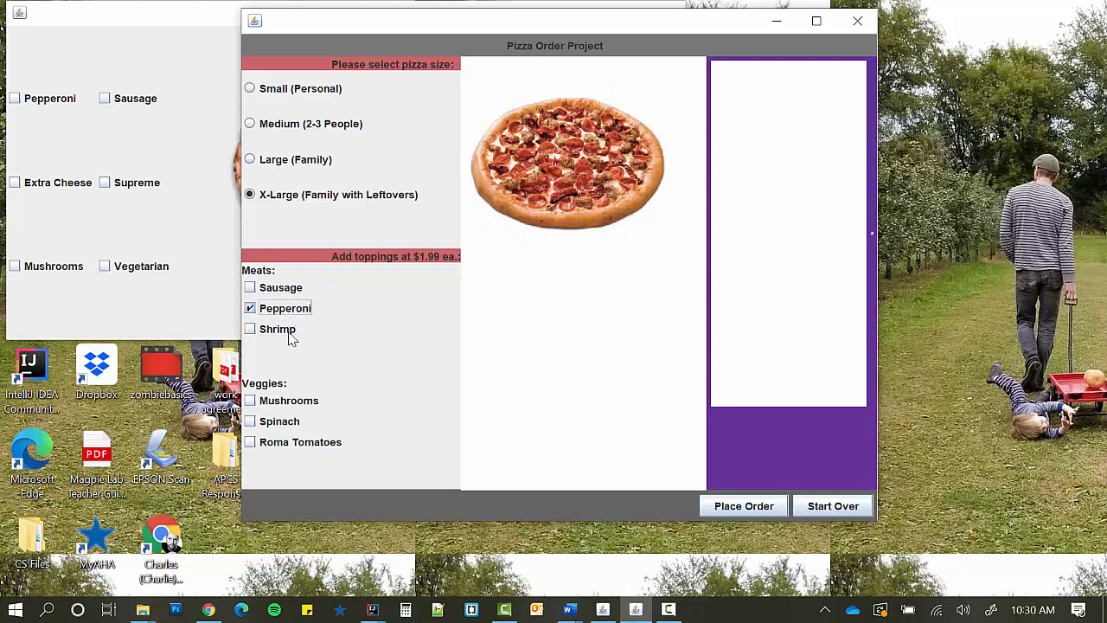
left_click(250, 421)
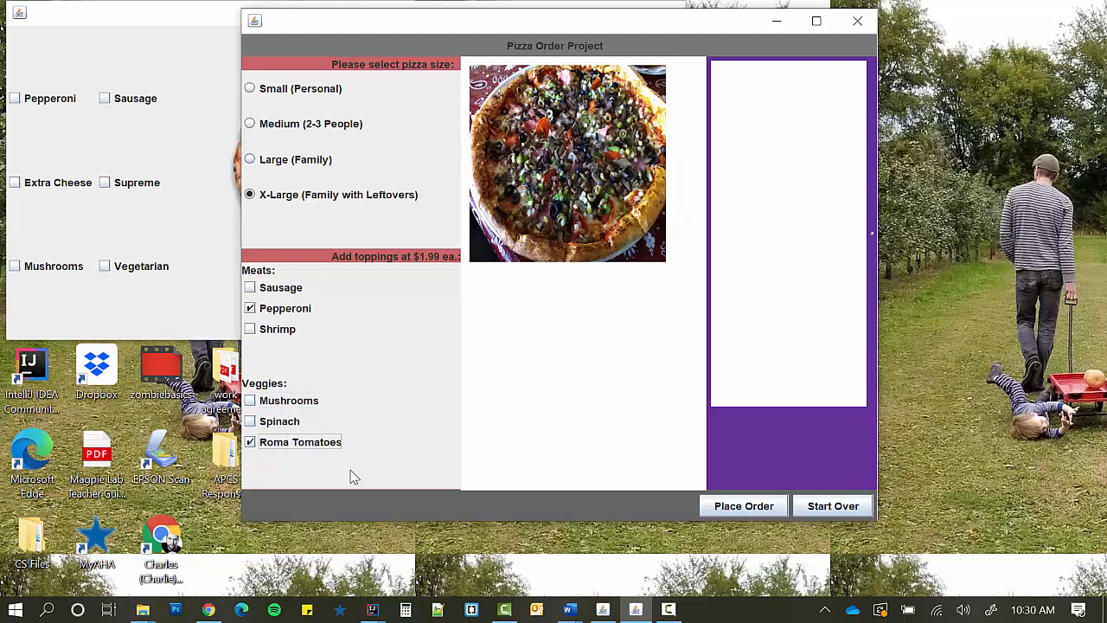
mouse_move(662, 502)
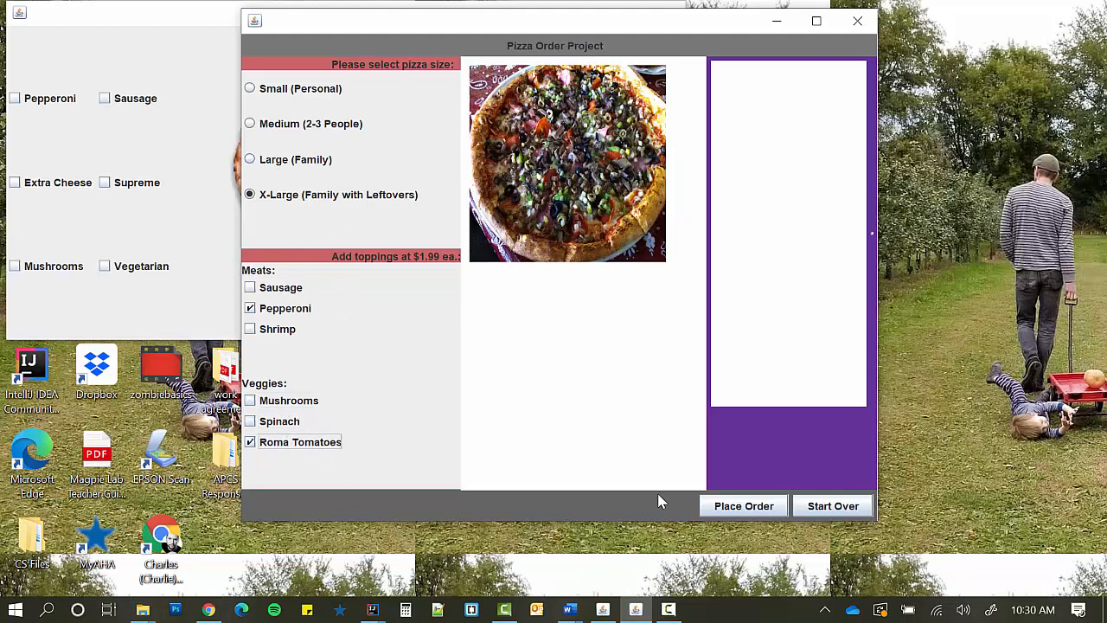
Place the X-Large pepperoni and Roma tomatoes order, showing a $23.26 receipt
left_click(744, 506)
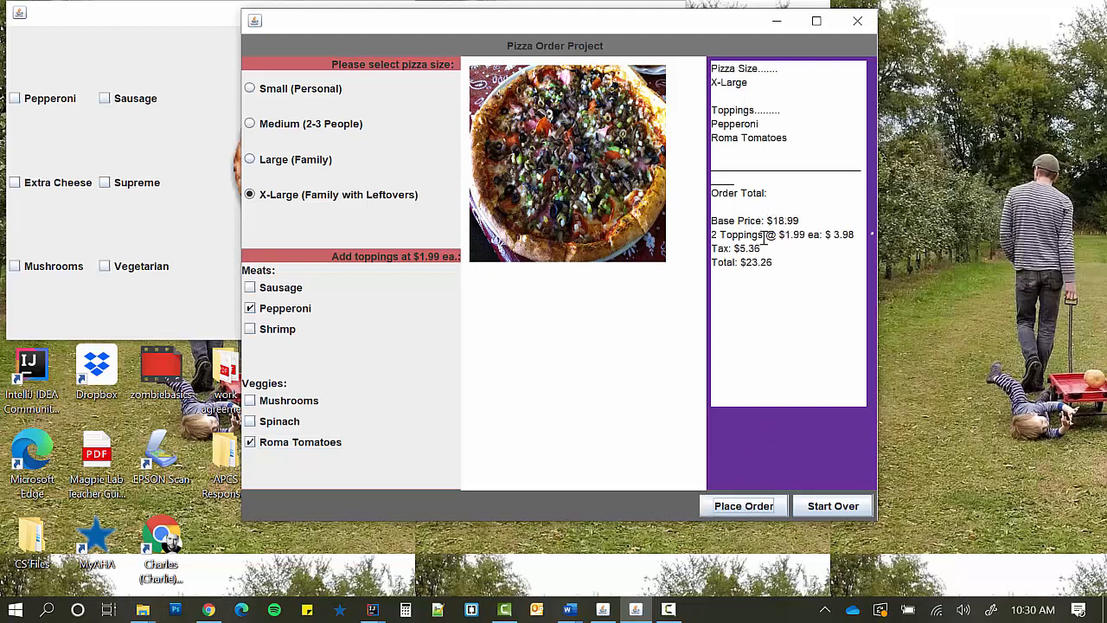
mouse_move(763, 248)
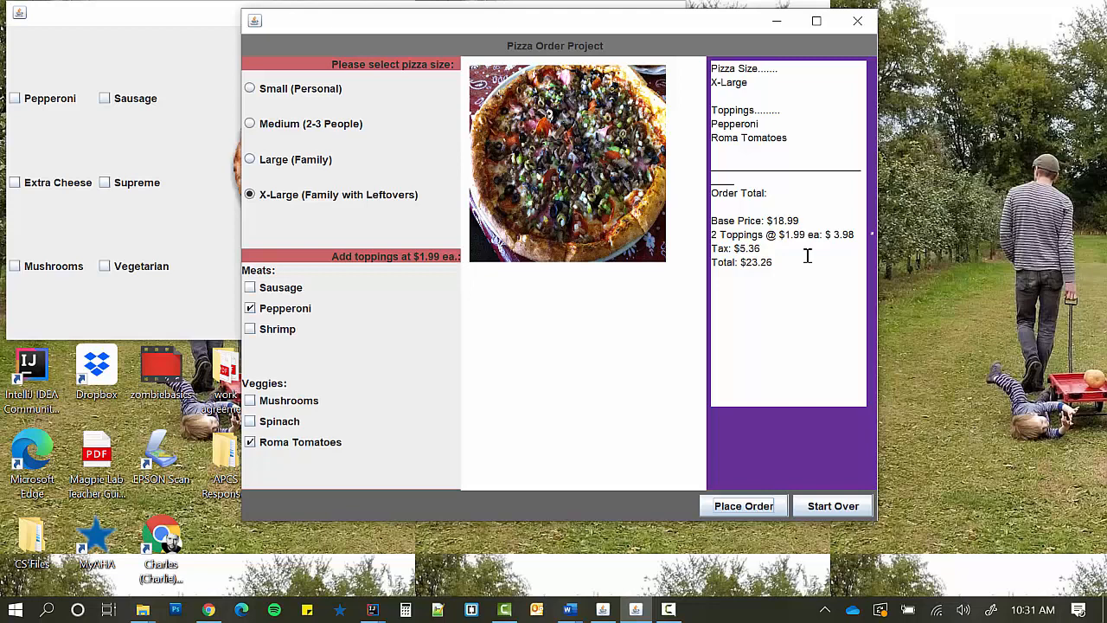
mouse_move(703, 88)
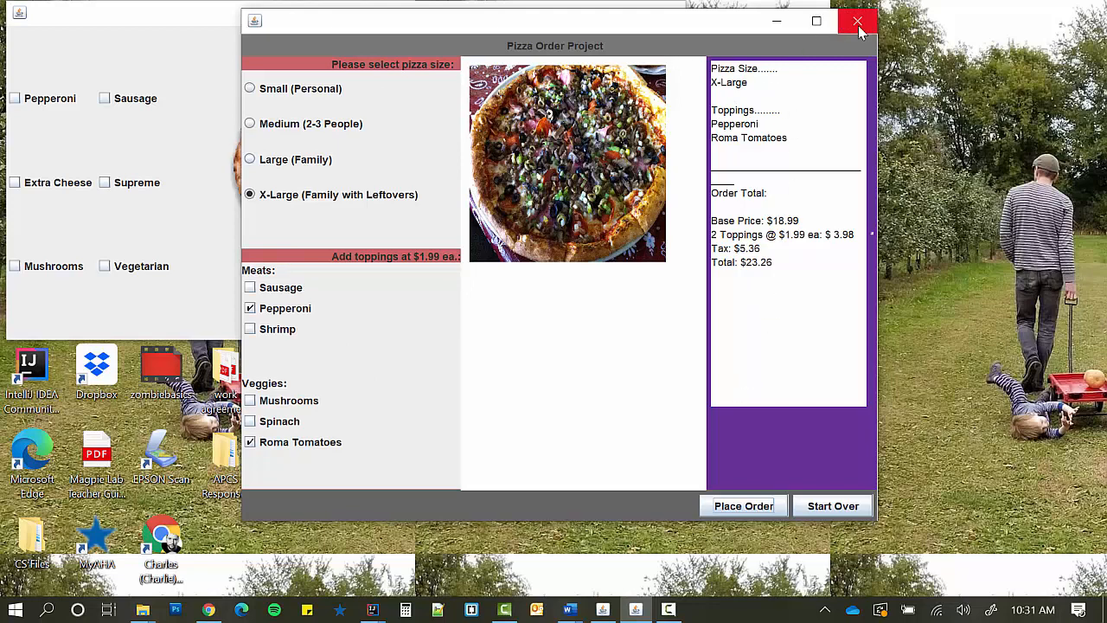
Close Pizza Order Project and submit a medium Sausage, Supreme, Mushrooms order totaling $13
left_click(857, 20)
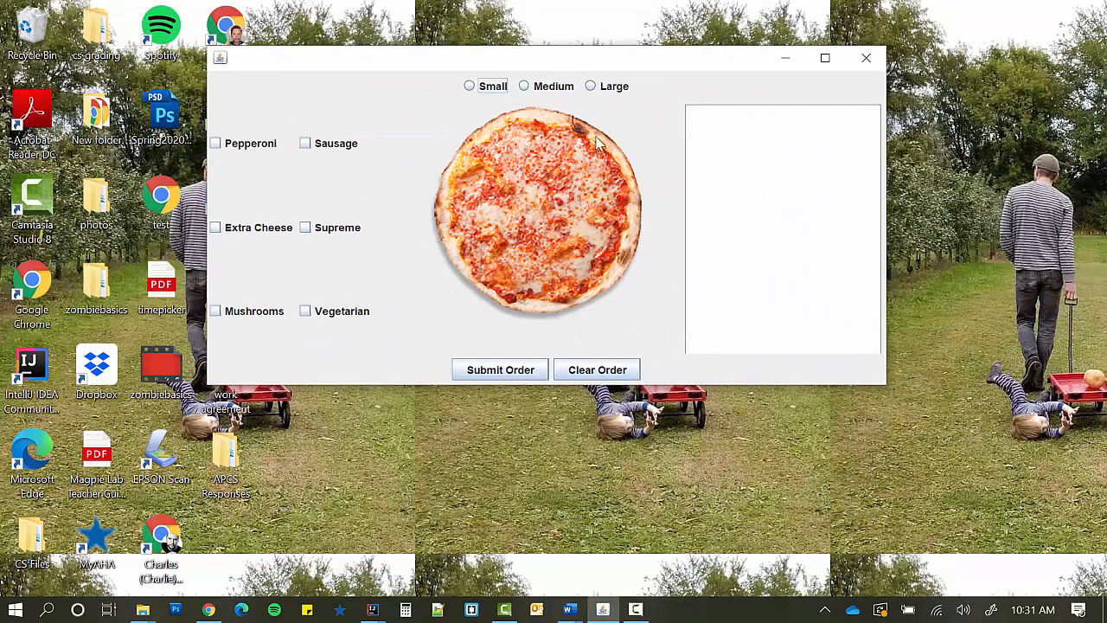
left_click(523, 86)
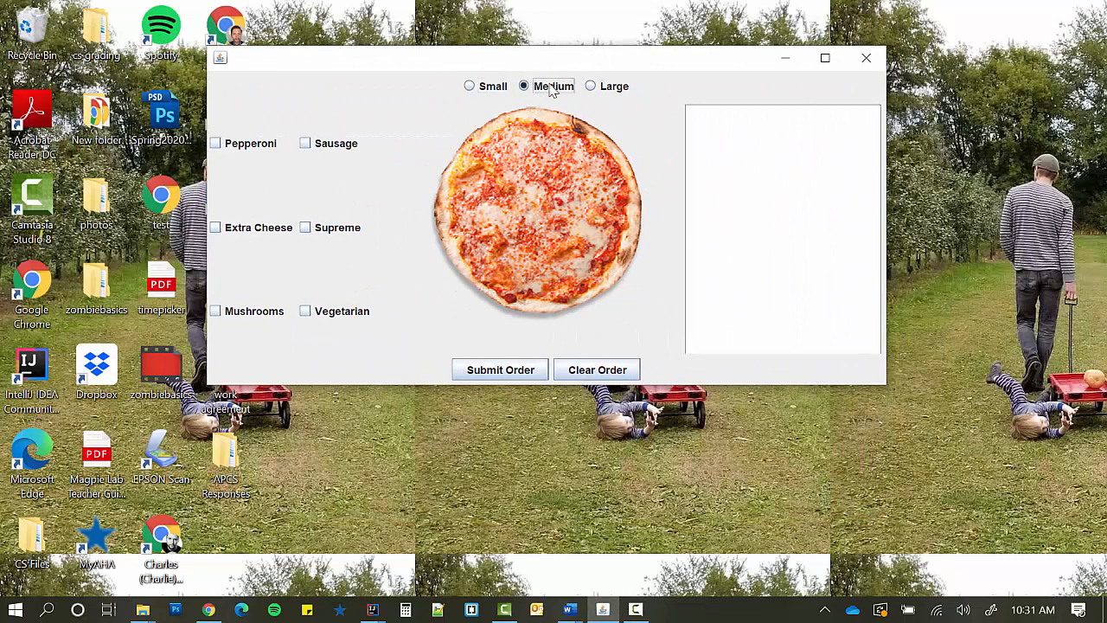
left_click(470, 85)
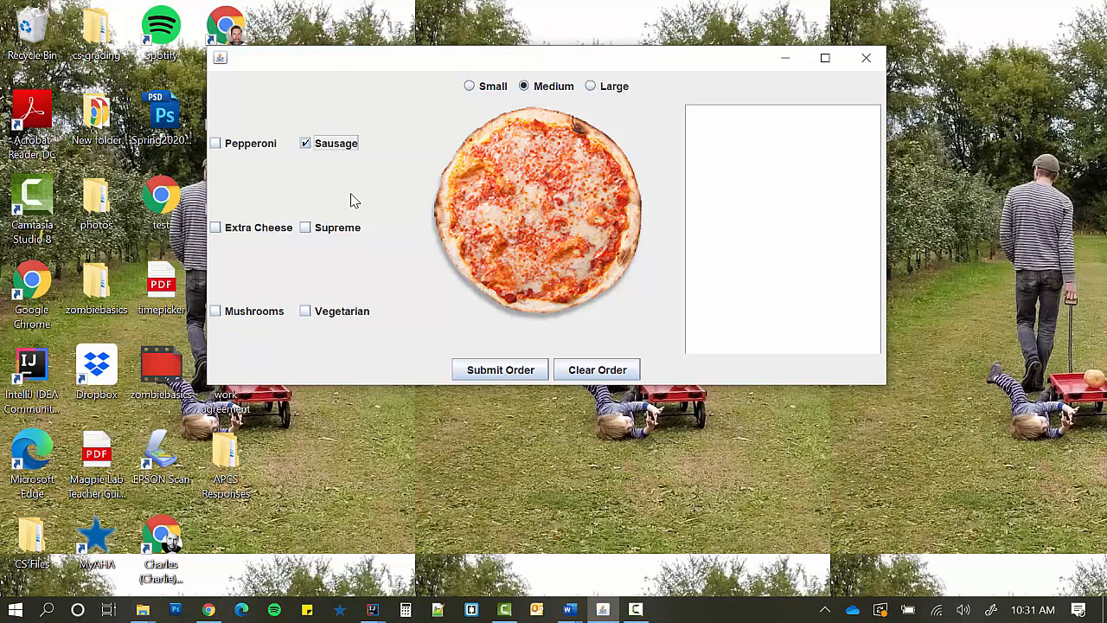
left_click(305, 226)
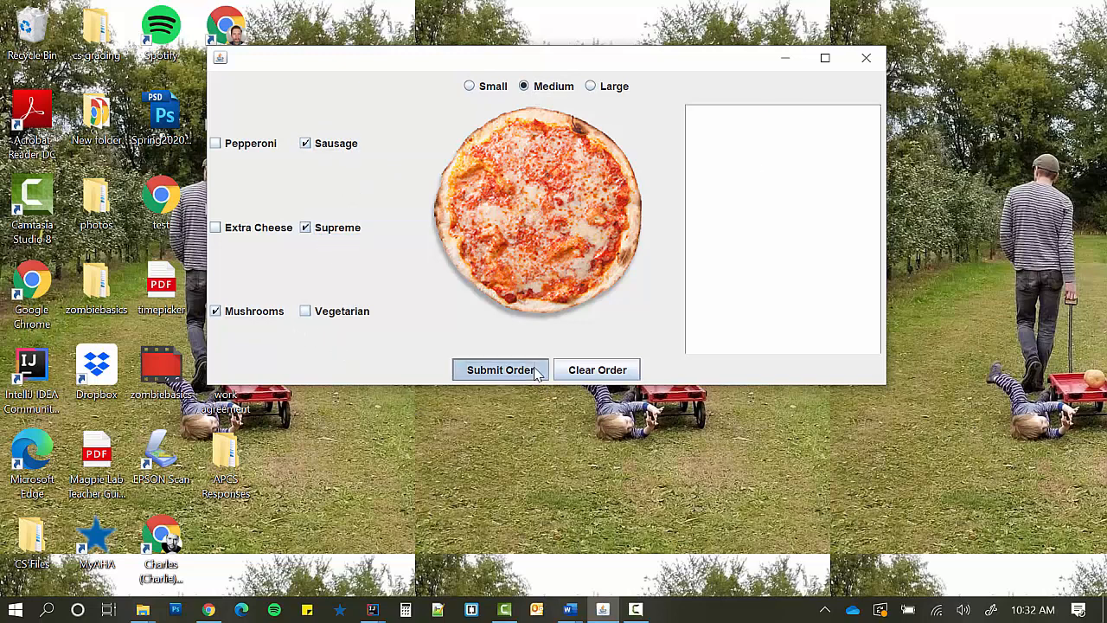
left_click(500, 369)
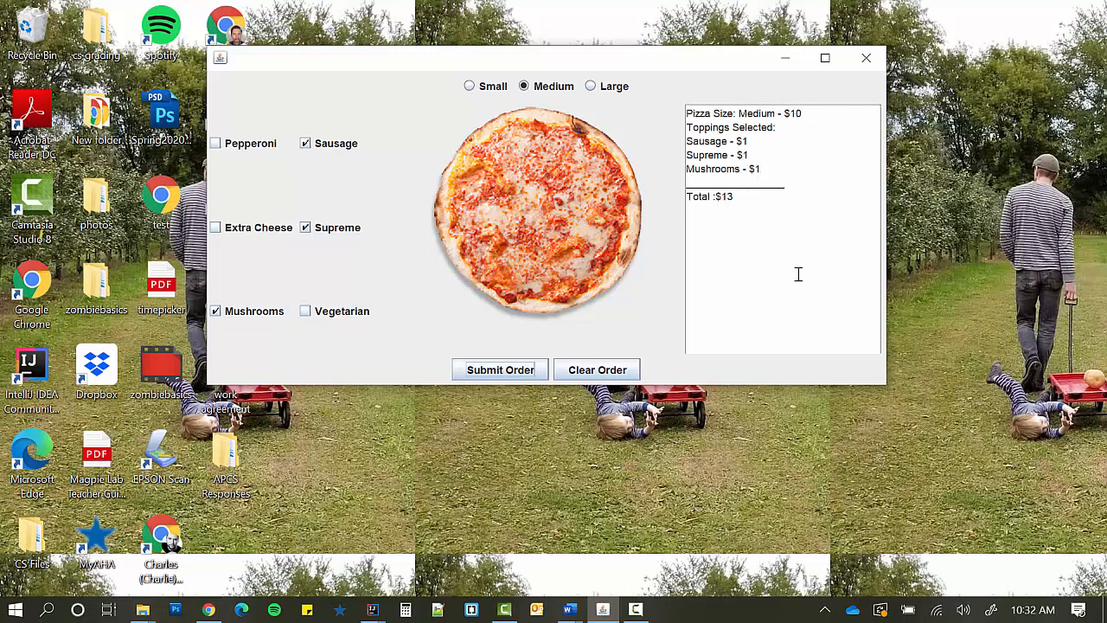
mouse_move(793, 294)
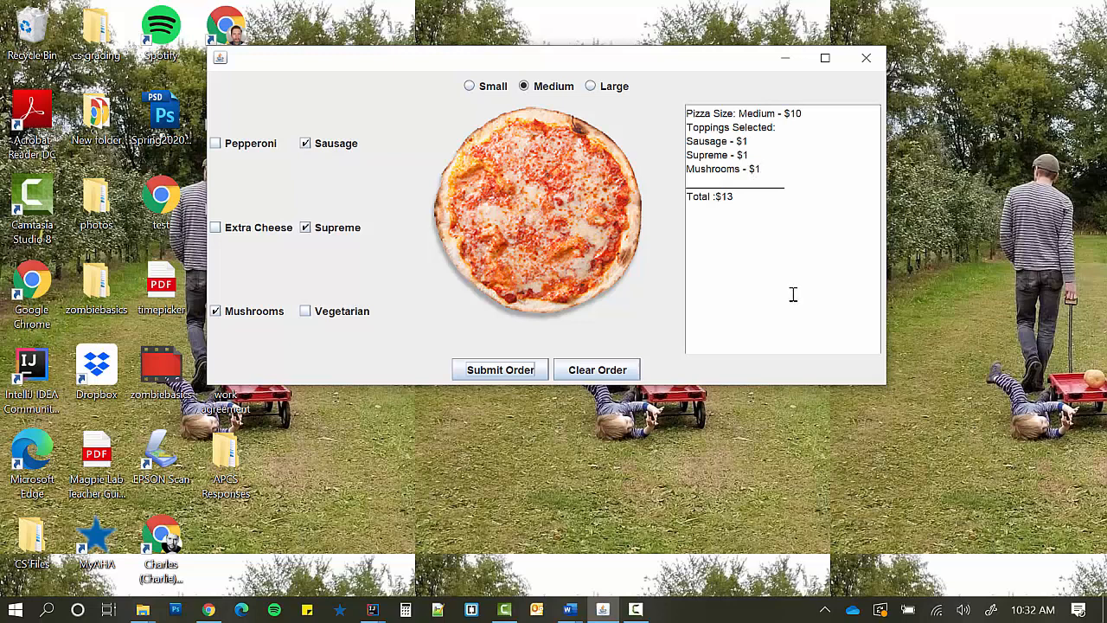
mouse_move(579, 76)
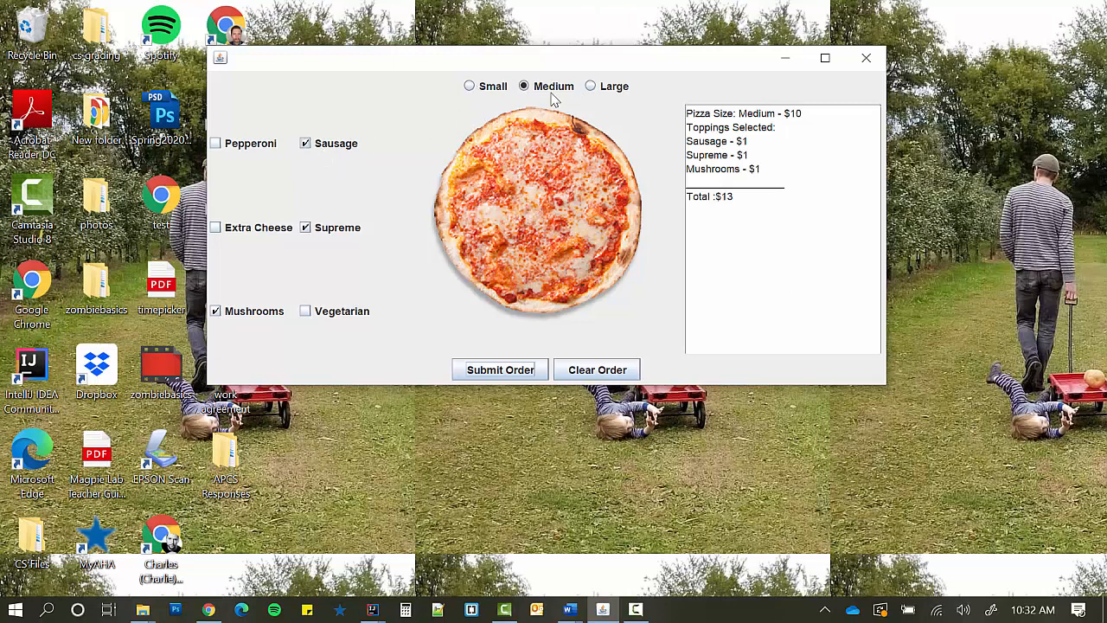
mouse_move(409, 80)
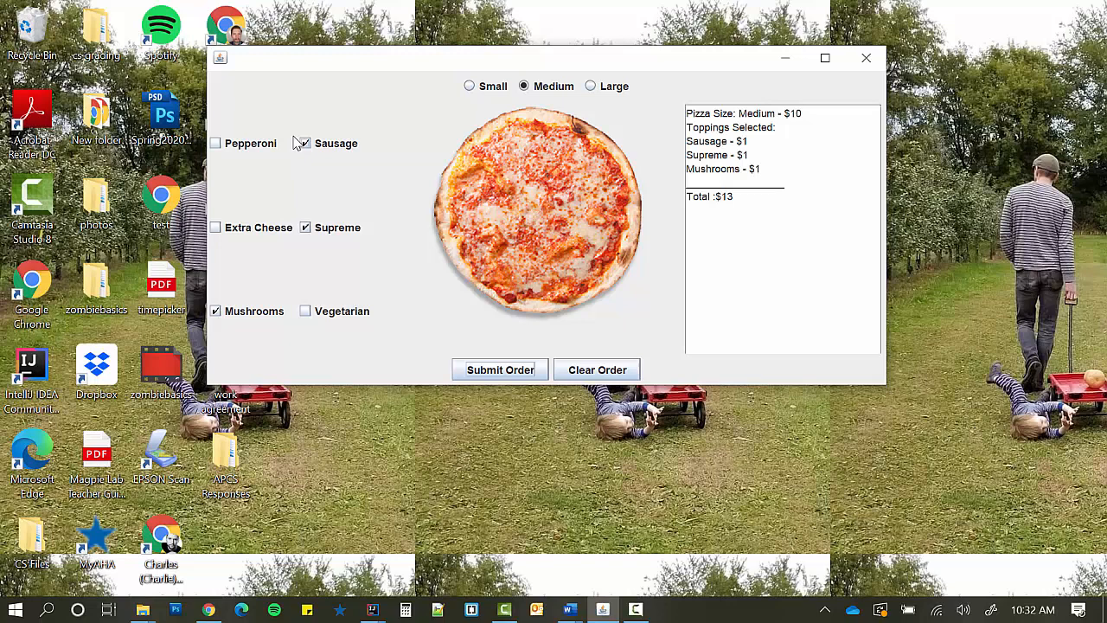
left_click(305, 143)
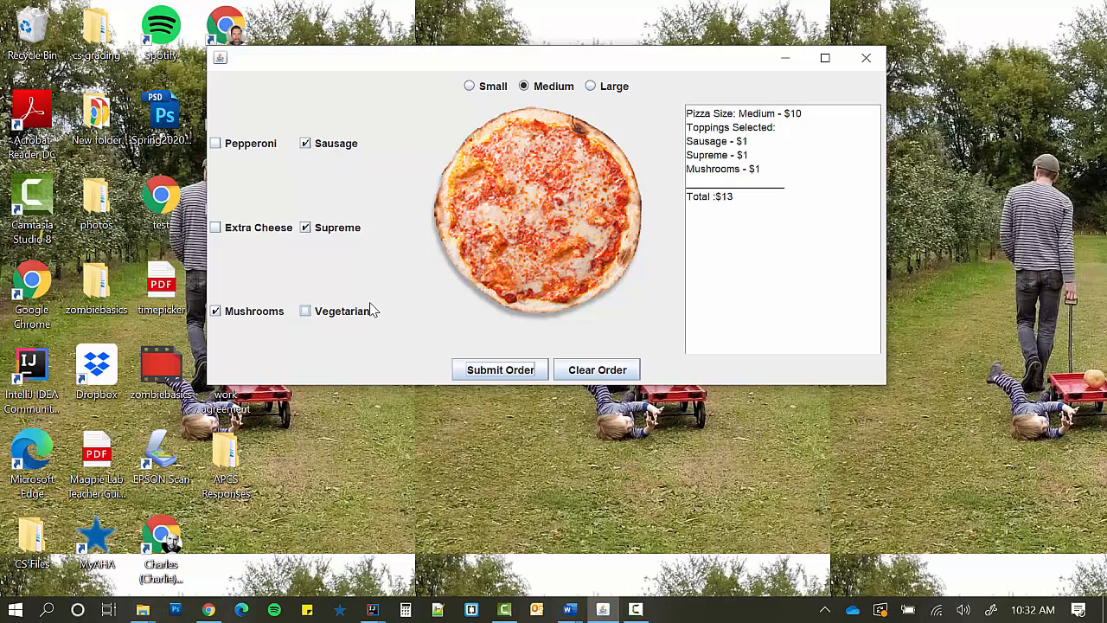
left_click(304, 227)
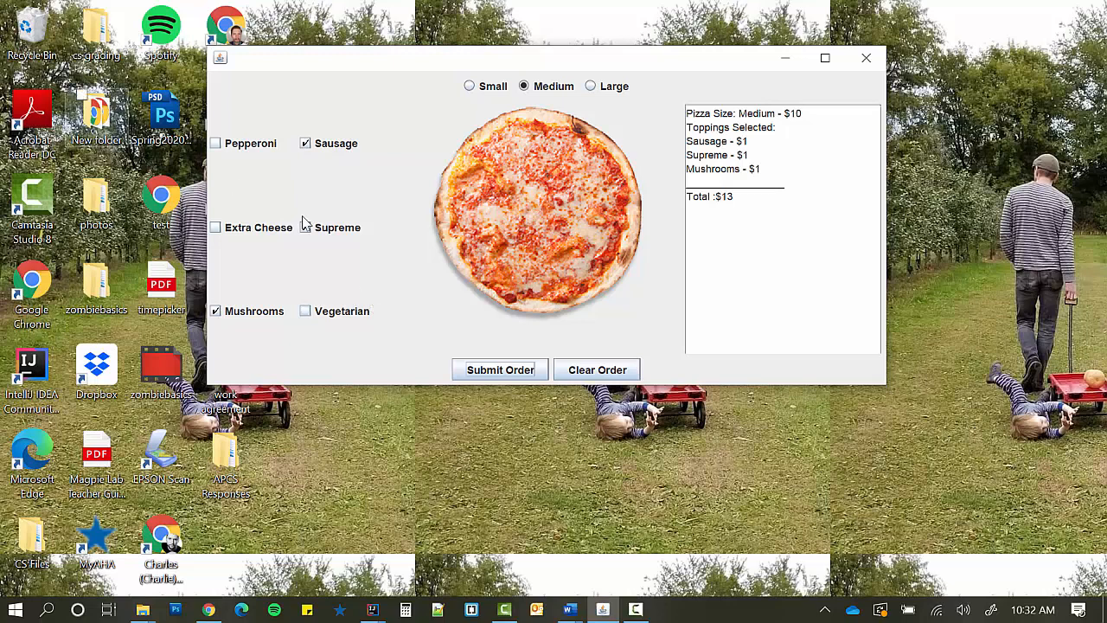
left_click(304, 226)
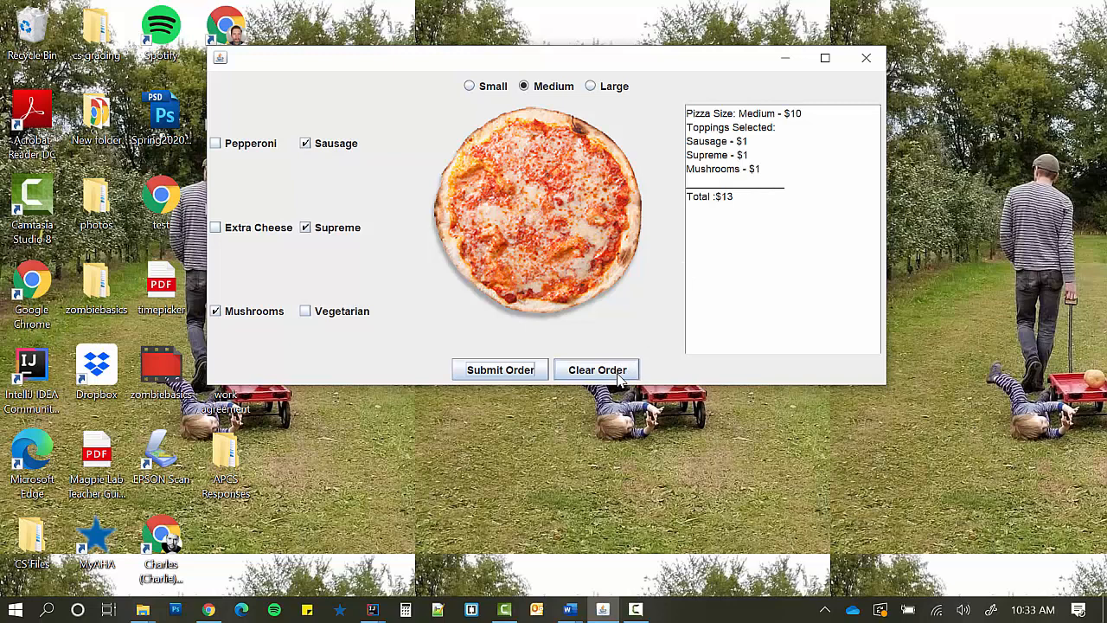
Clear the old order and submit a medium Pepperoni and Extra Cheese pizza for $12
left_click(596, 369)
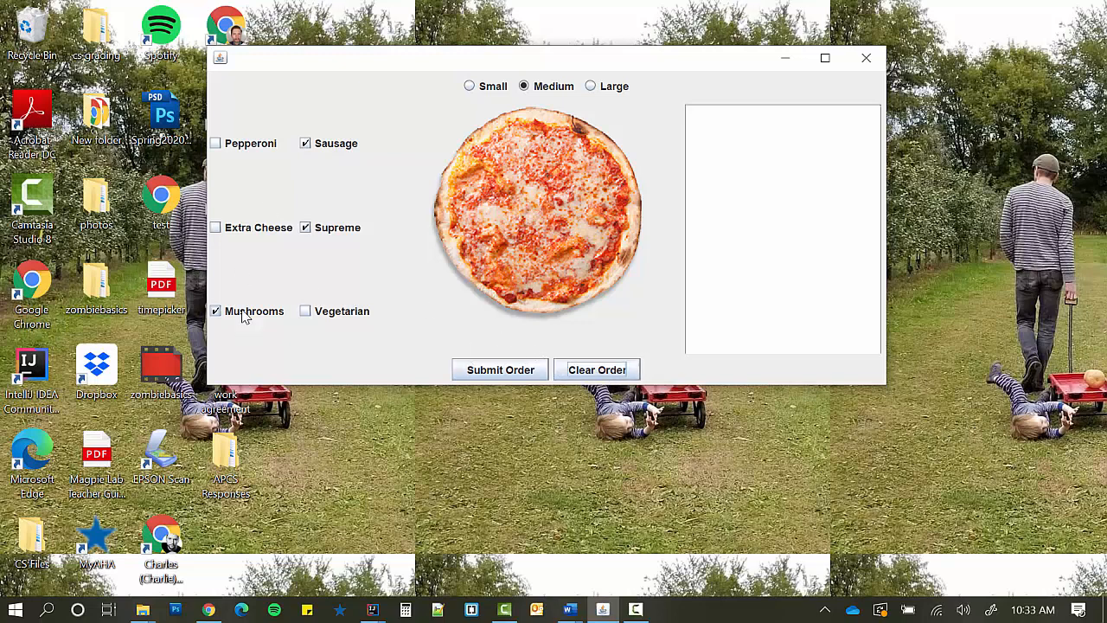
left_click(596, 369)
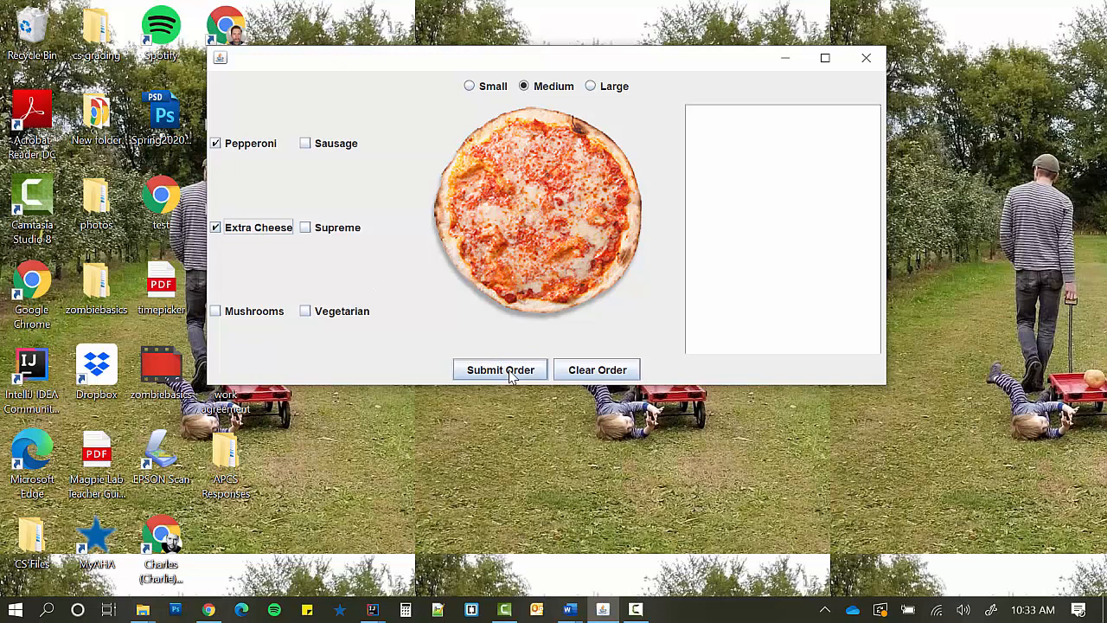
left_click(499, 369)
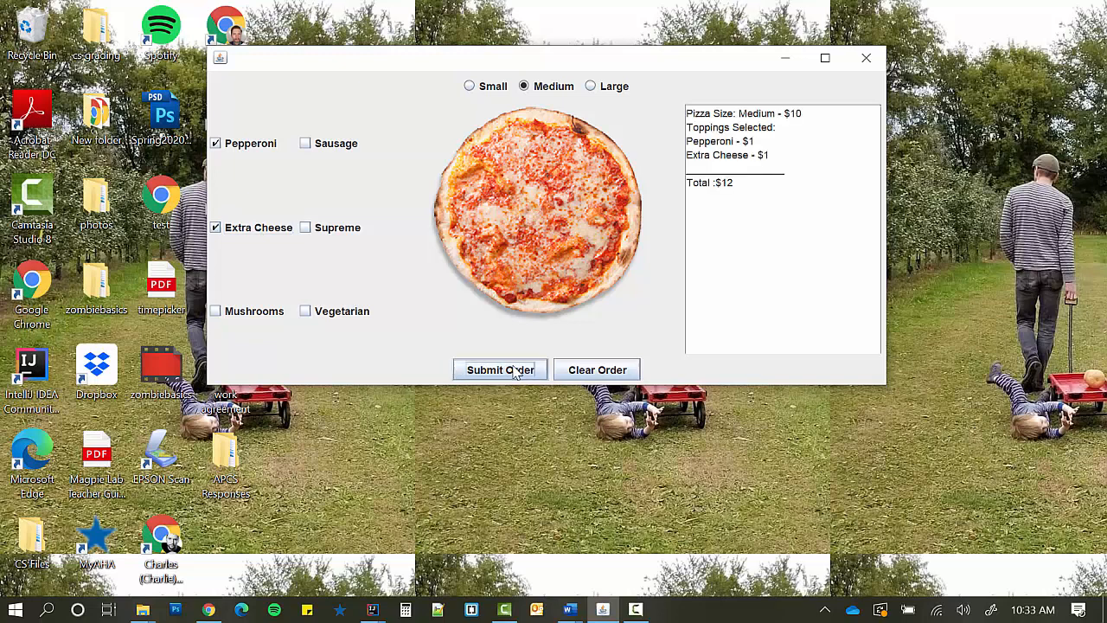